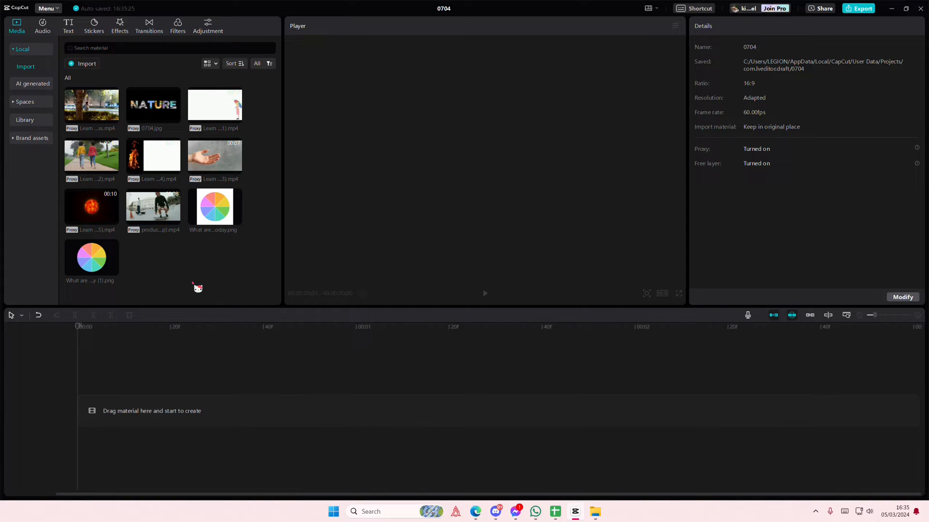
Place the colour wheel PNG on the timeline and extend it to about 00:00:05:55
drag(91, 257, 220, 391)
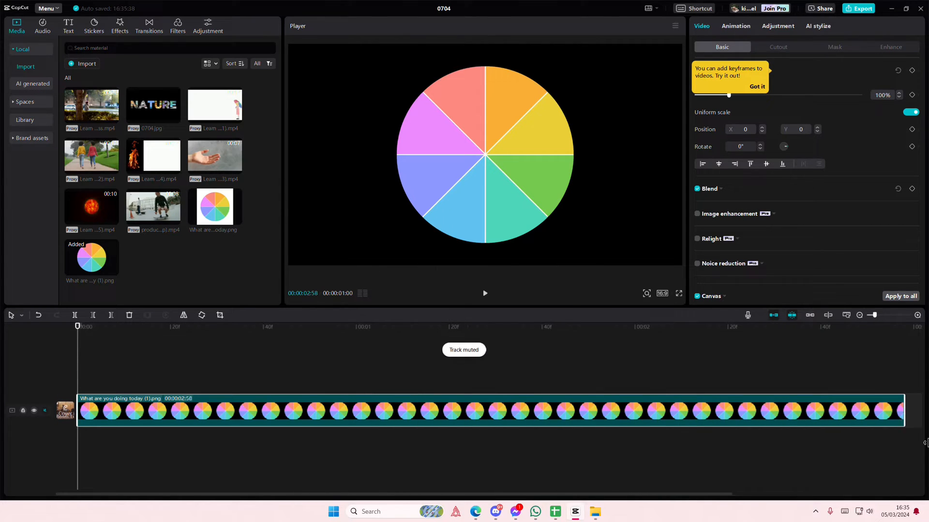
drag(904, 410, 418, 410)
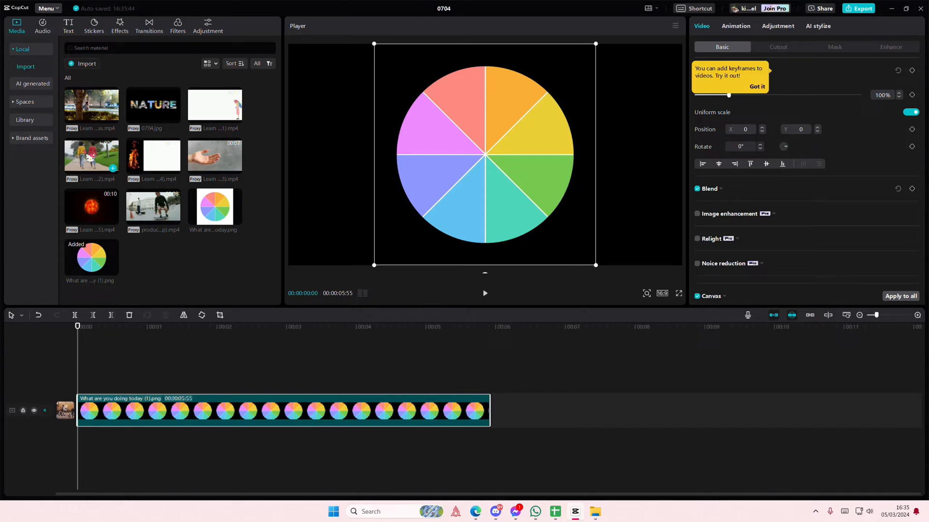
Add a default text layer reading '1' for the orange slice
click(68, 27)
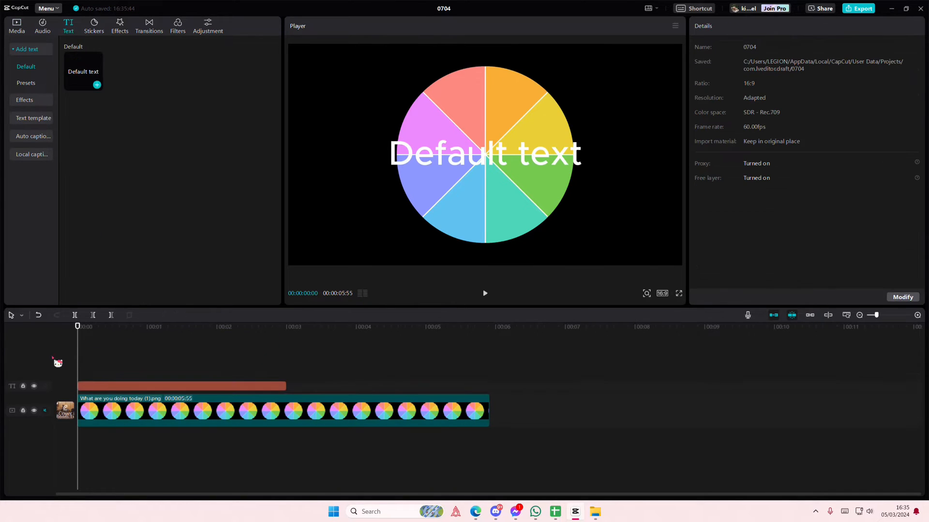
click(180, 386)
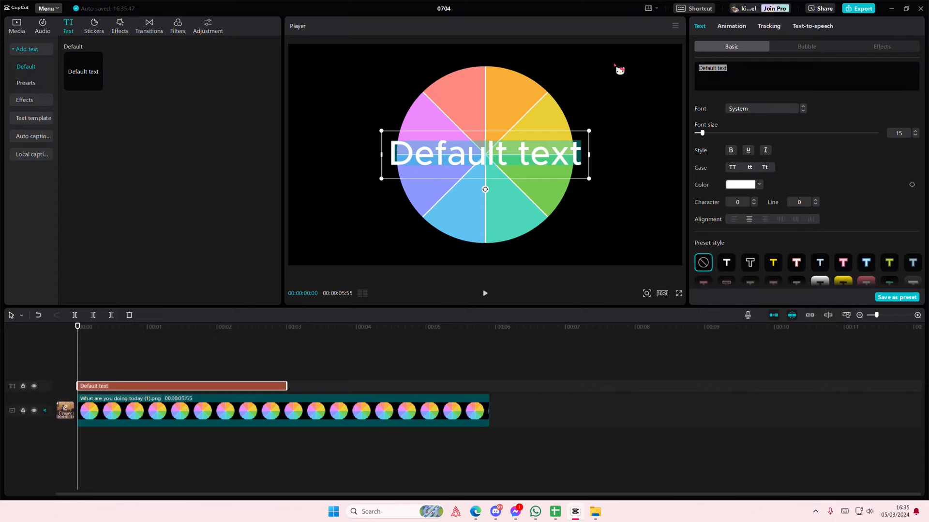
text(1)
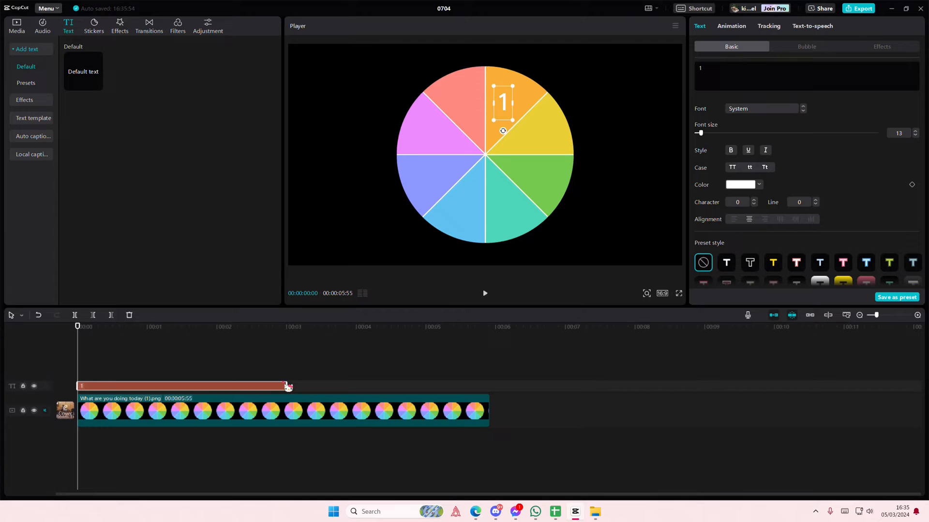
Copy the number onto the next slices, retyping them as 2 and 3
drag(286, 386, 486, 386)
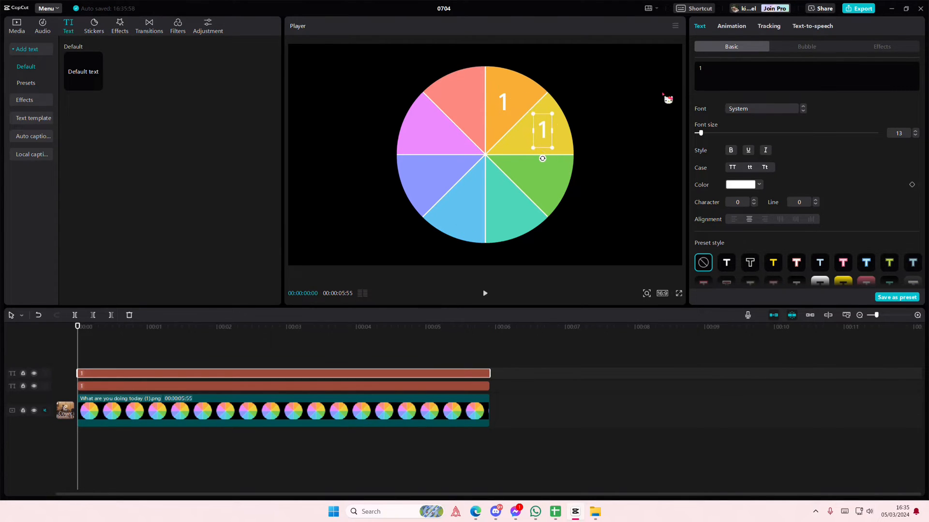
text(2)
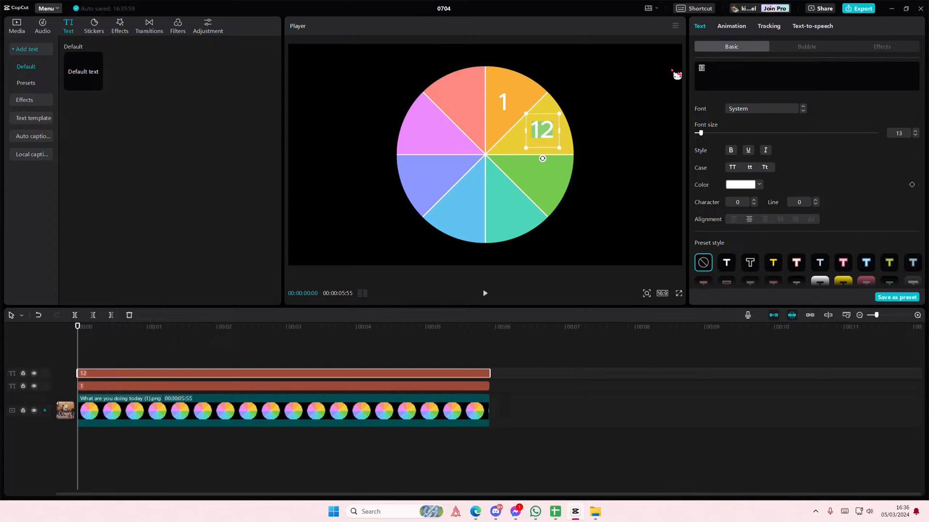
text(CapCut)
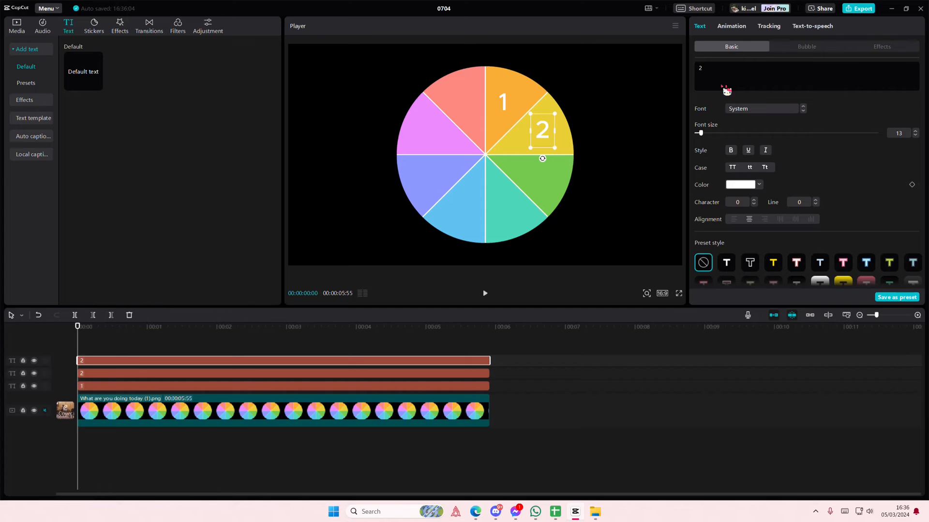
text(3°)
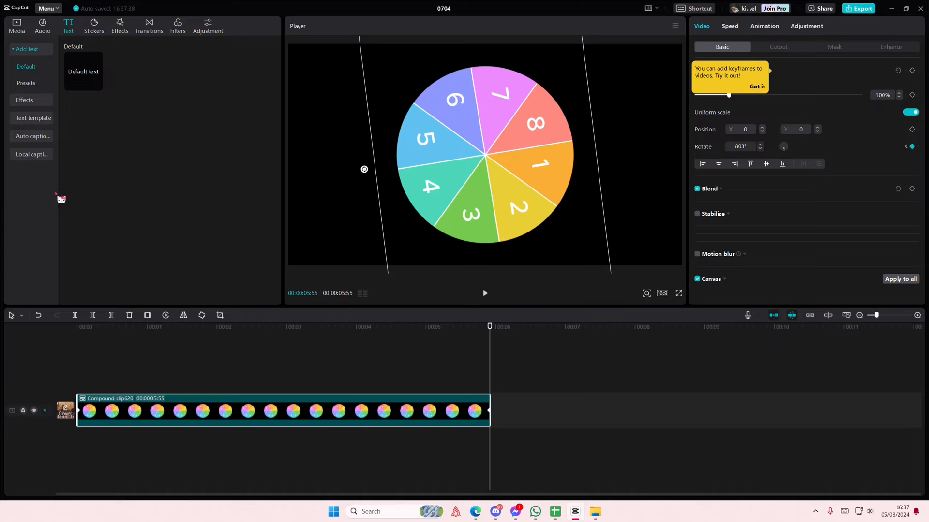
Add a pointing-hand sticker, turn it toward the wheel's right edge, and preview the spin
click(93, 23)
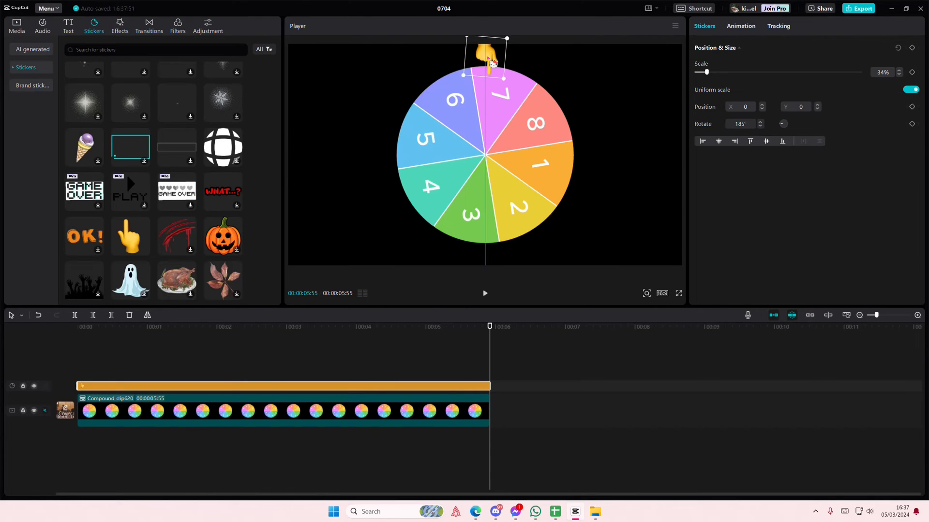
drag(486, 62, 580, 133)
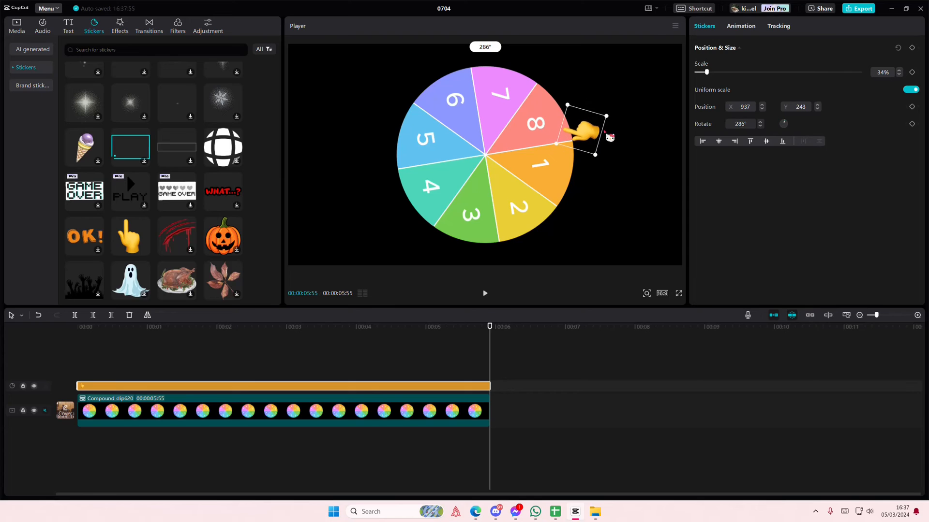
drag(583, 135, 600, 150)
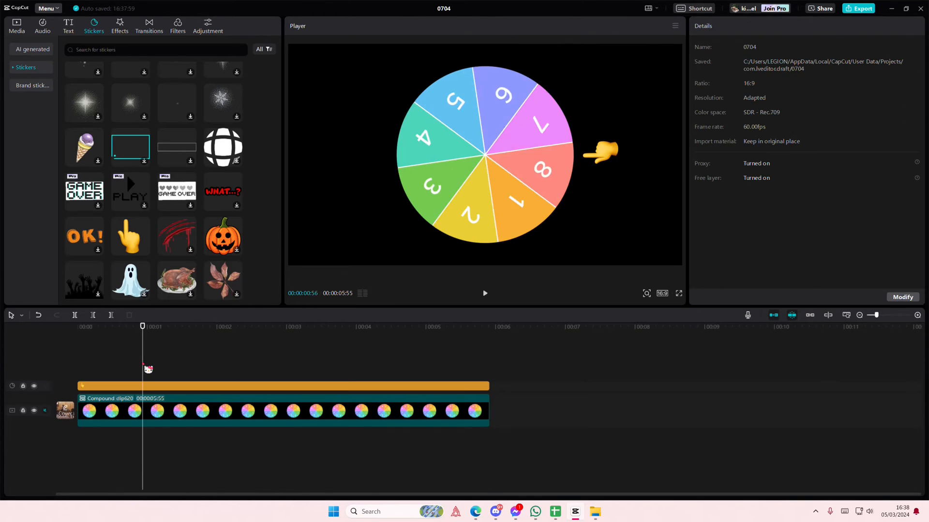
click(486, 293)
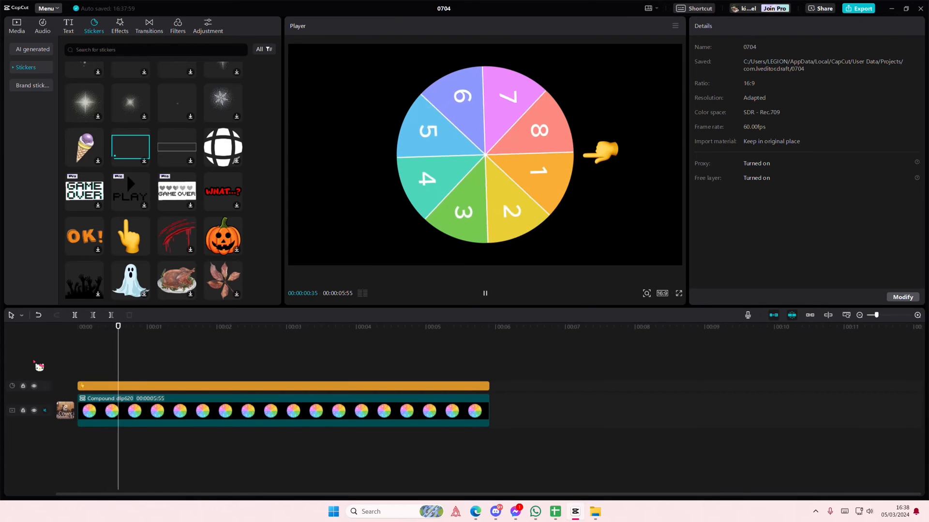